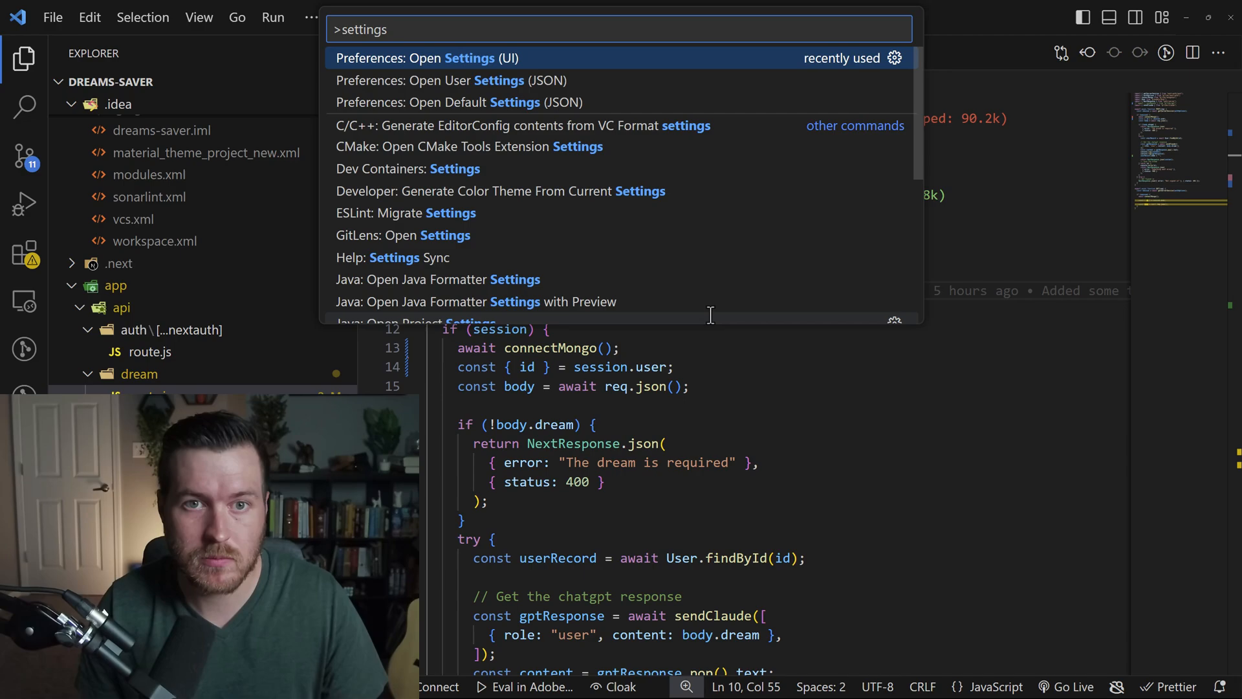
Choose 'Preferences: Open Settings (UI)' to show the Commonly Used user settings
click(424, 58)
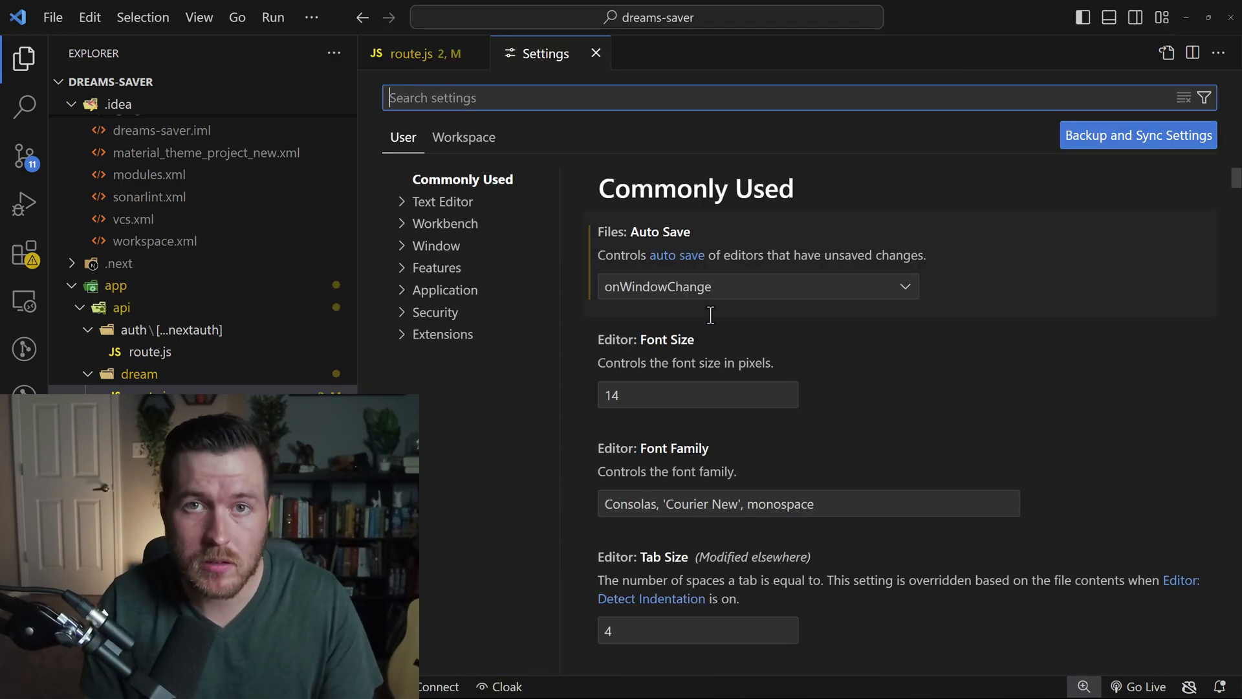
Search settings for 'auto save' to list the Files: Auto Save options
text(auto save)
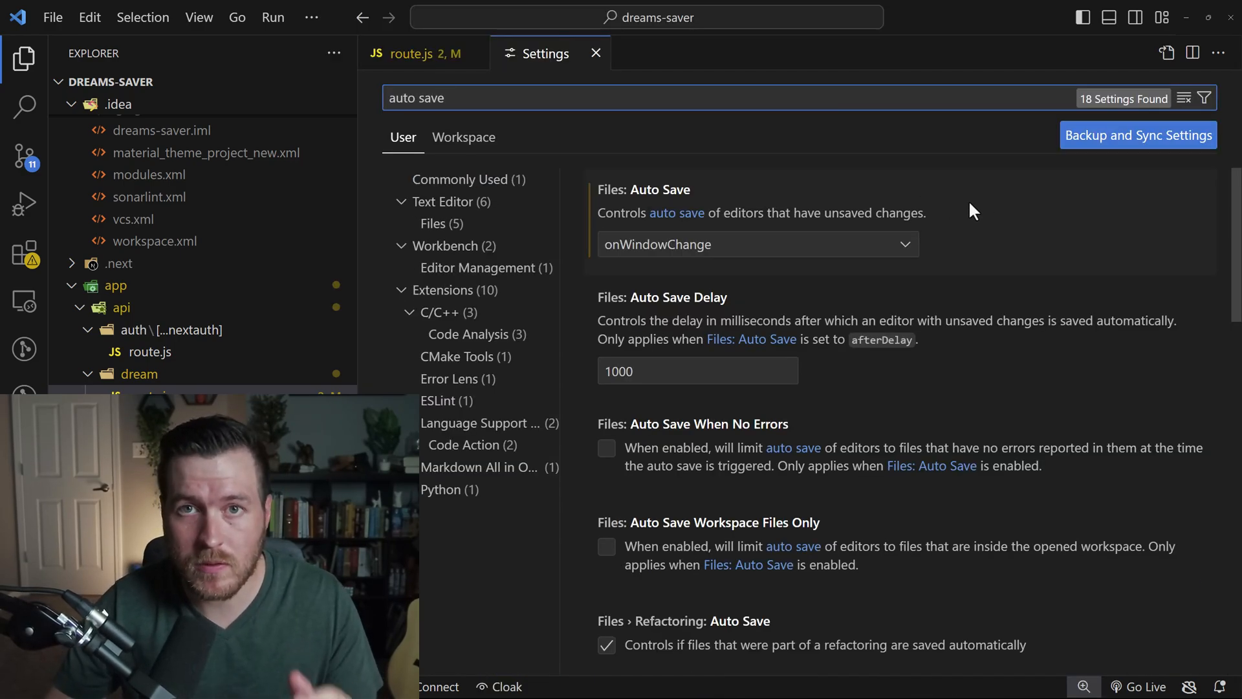
mouse_move(705, 198)
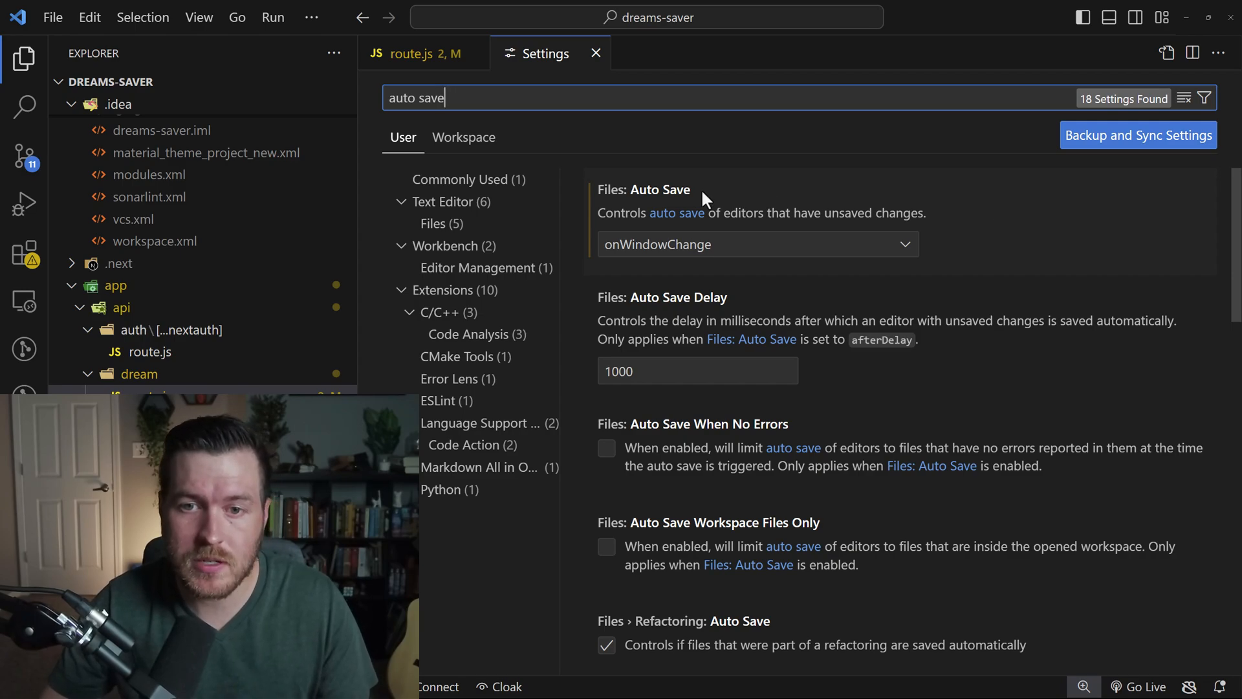
mouse_move(780, 205)
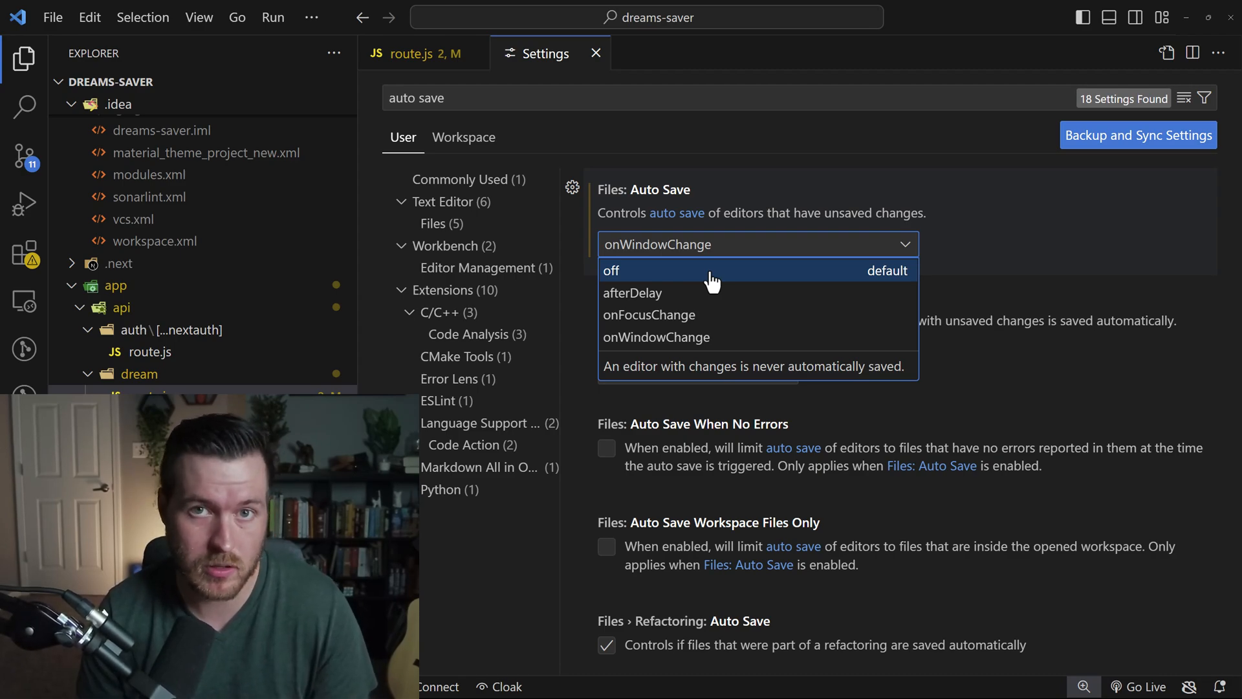
mouse_move(713, 293)
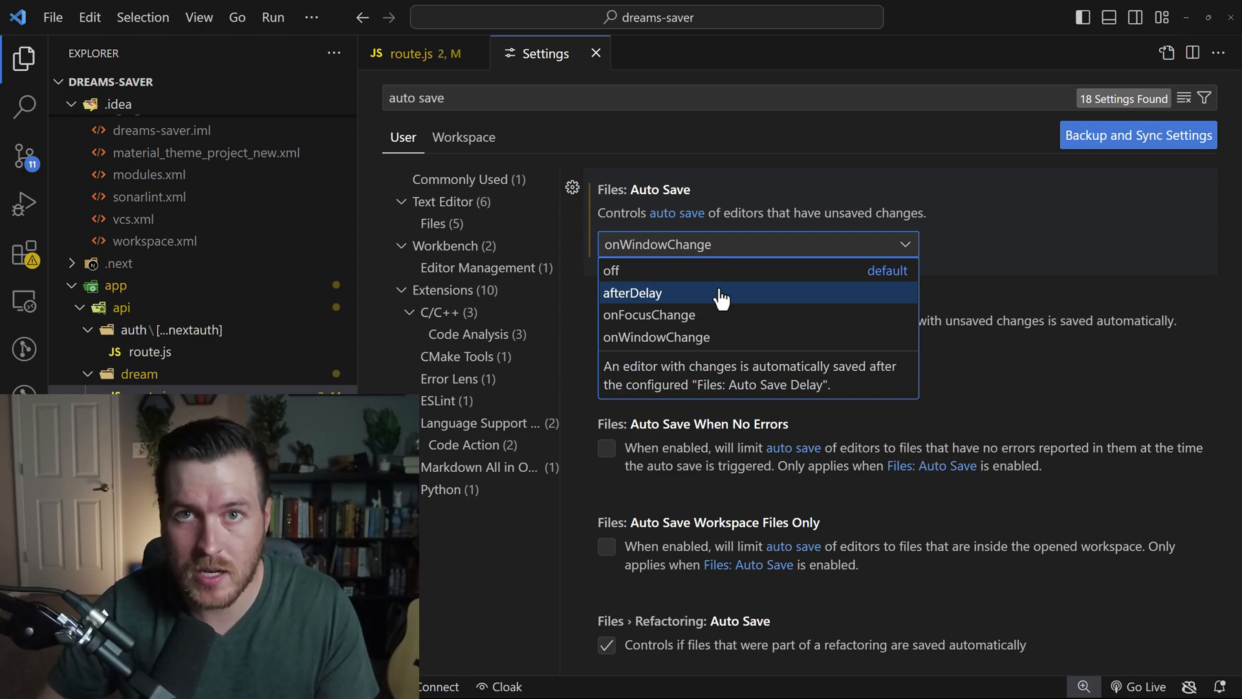
mouse_move(848, 273)
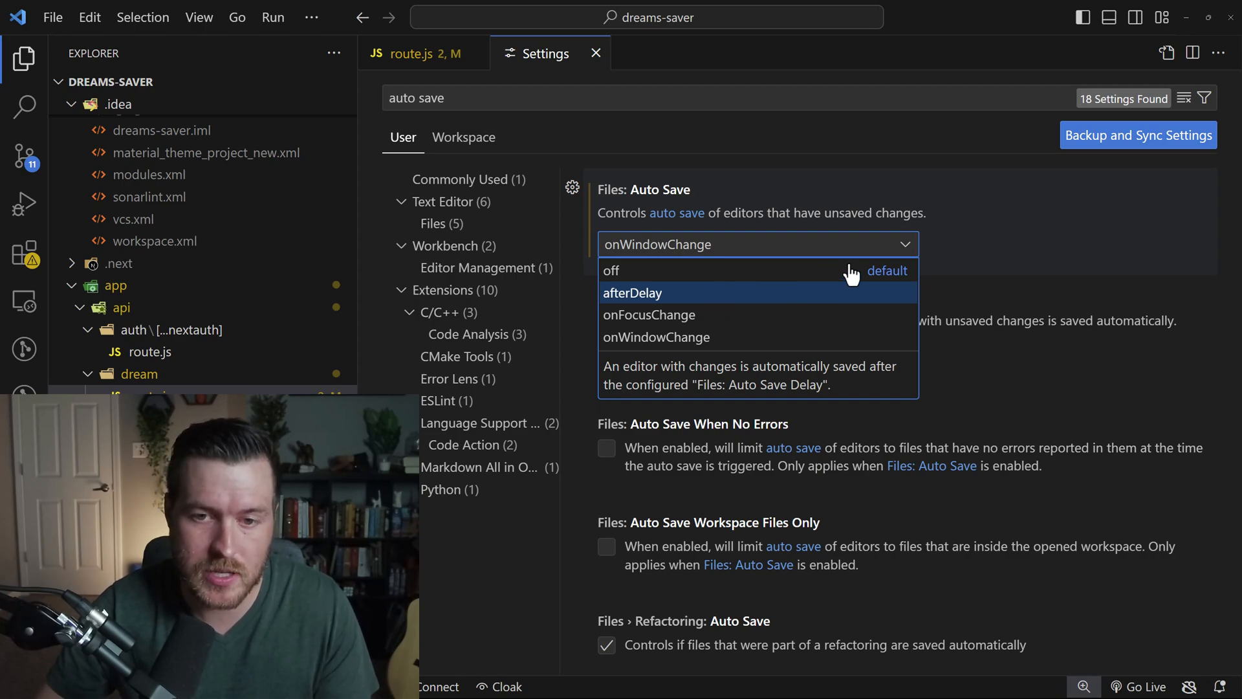
Set Files: Auto Save to afterDelay, keeping the 1000 ms delay
click(632, 293)
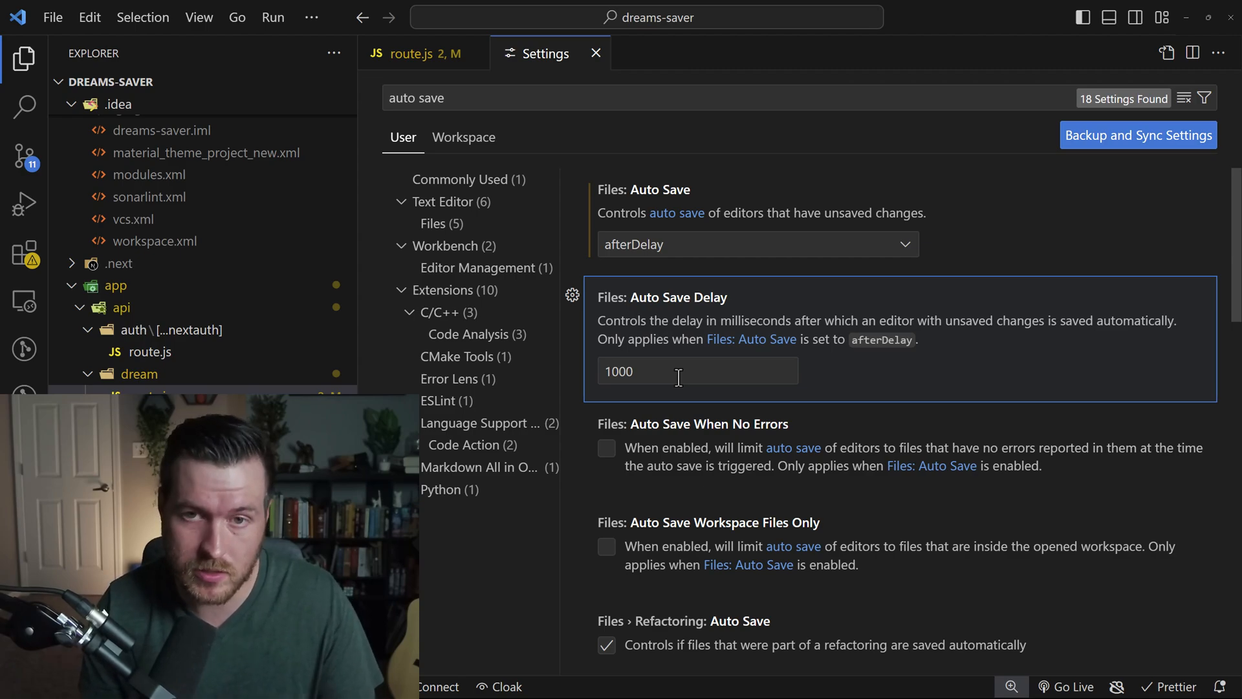
Change Files: Auto Save from afterDelay to onFocusChange
click(755, 244)
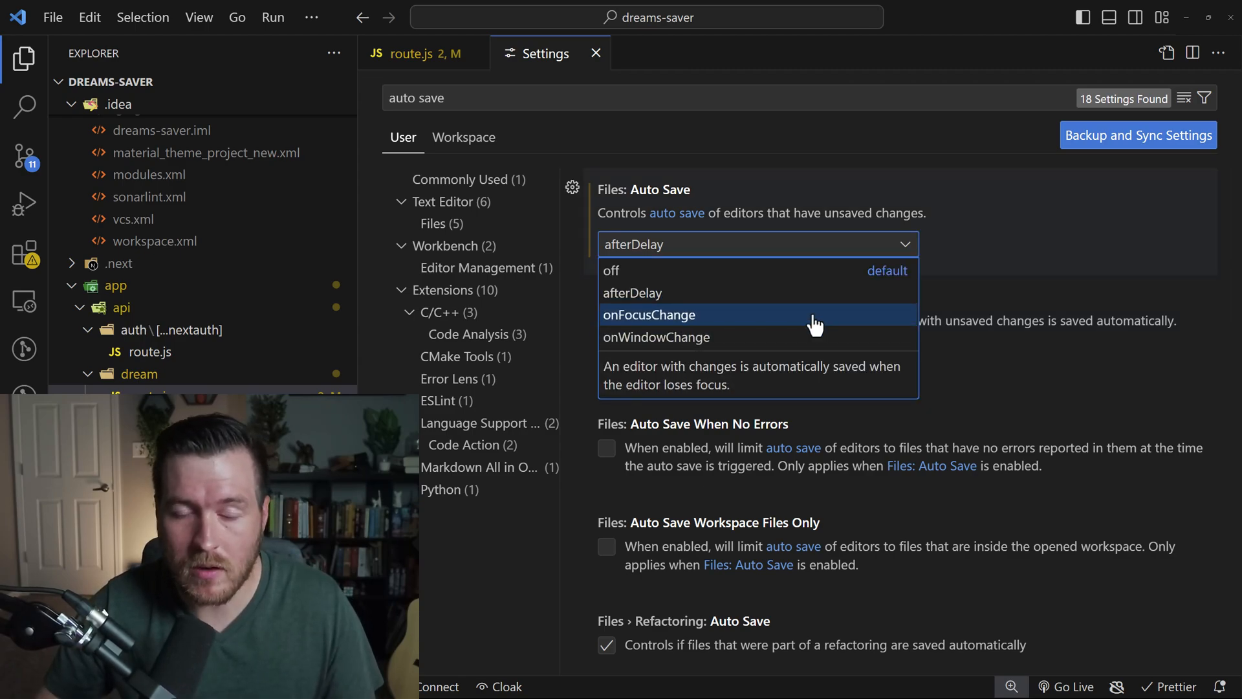
click(649, 314)
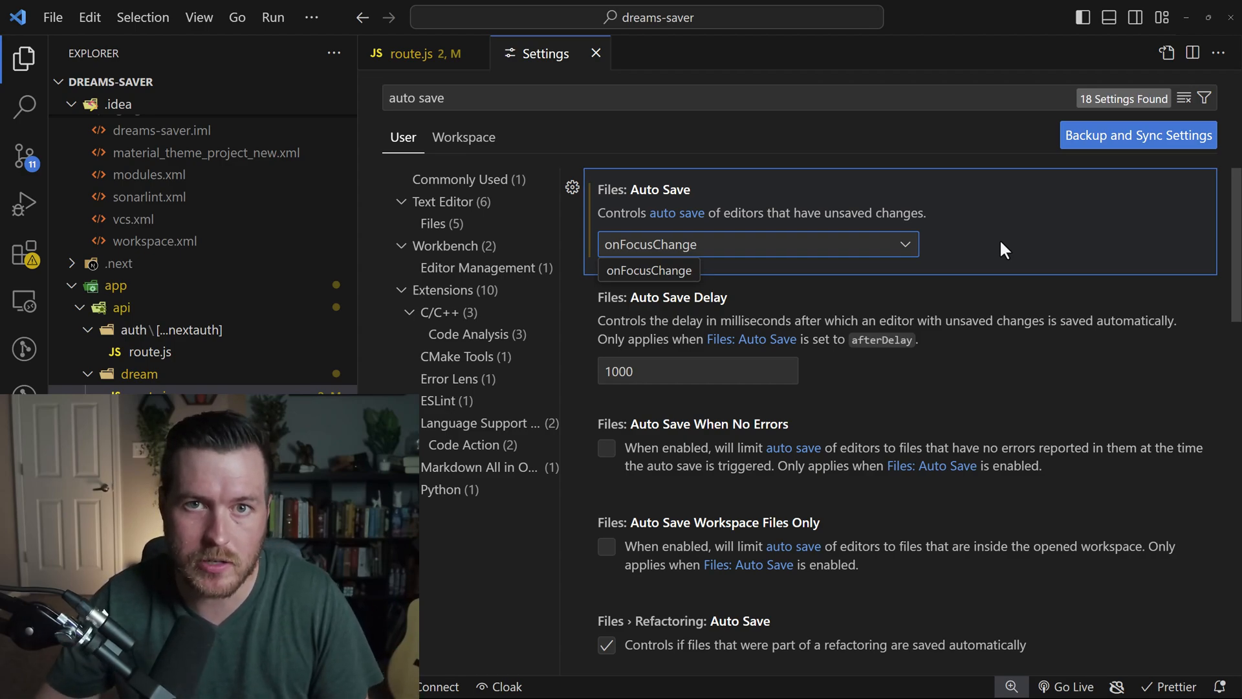
mouse_move(1028, 259)
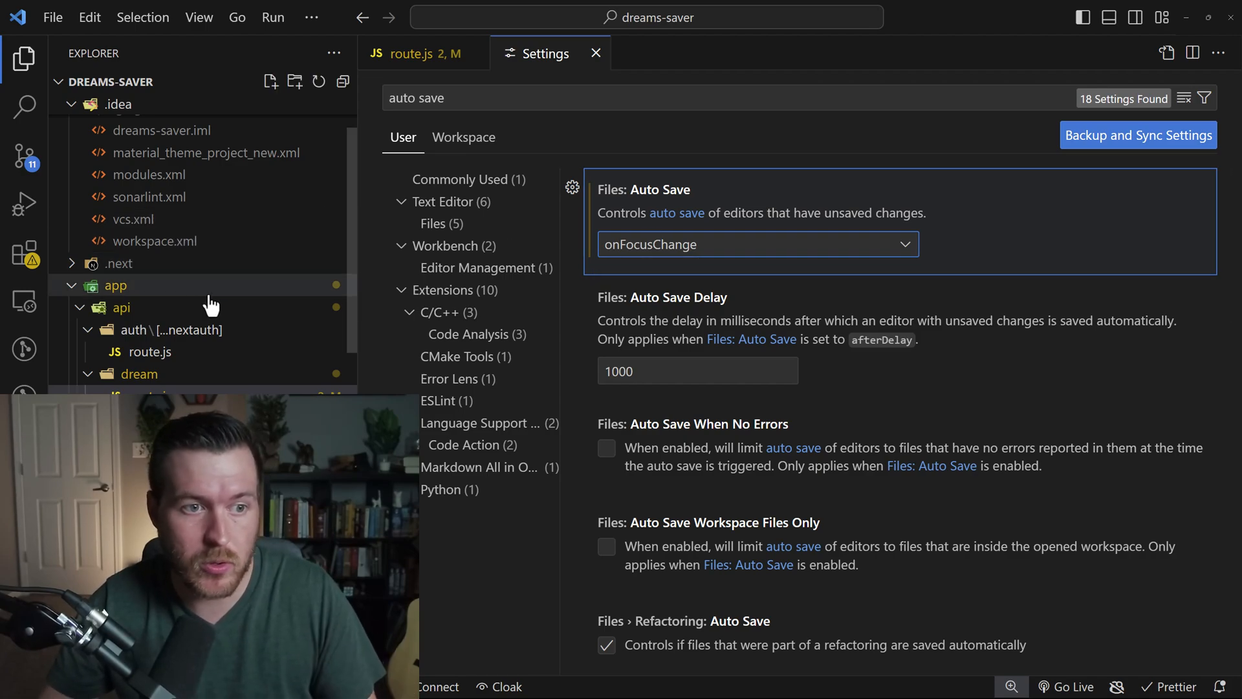
mouse_move(71, 159)
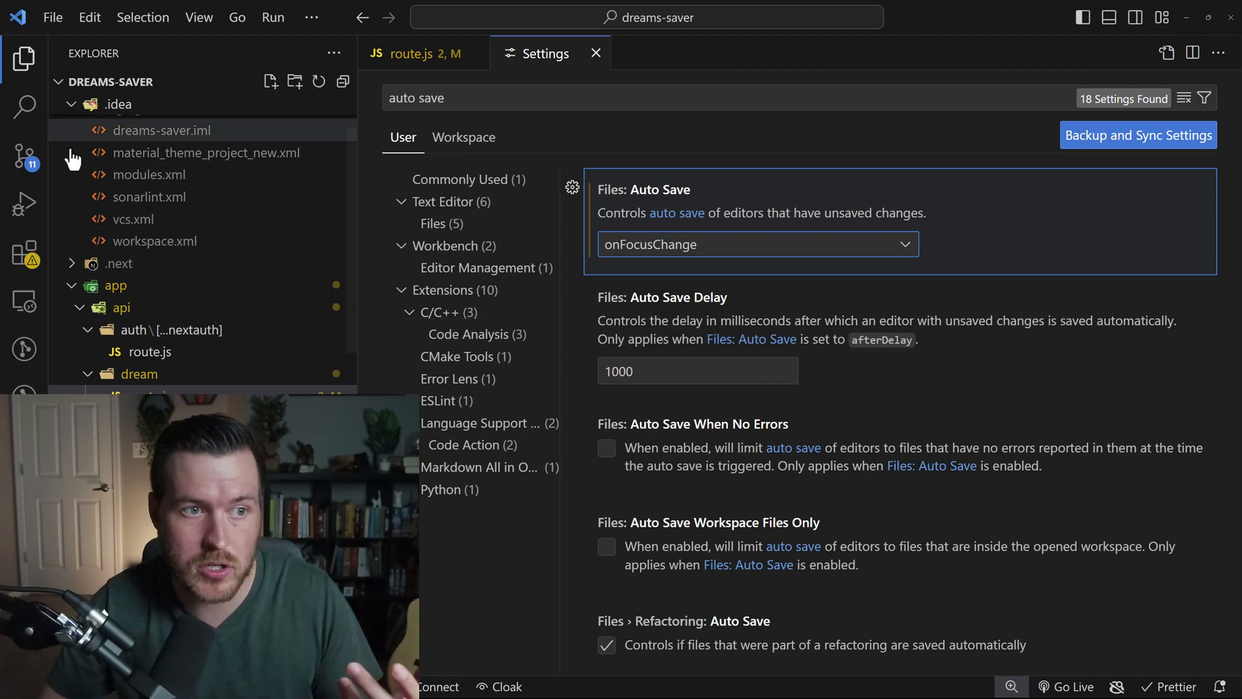
mouse_move(25, 158)
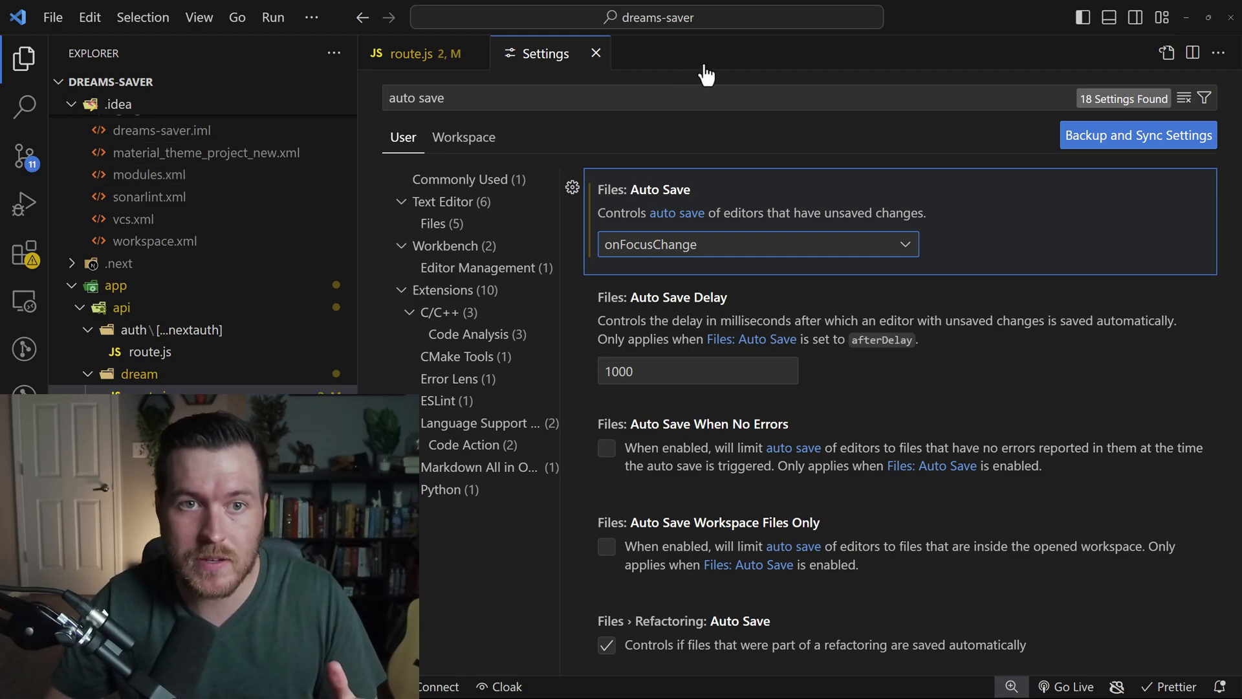
mouse_move(696, 107)
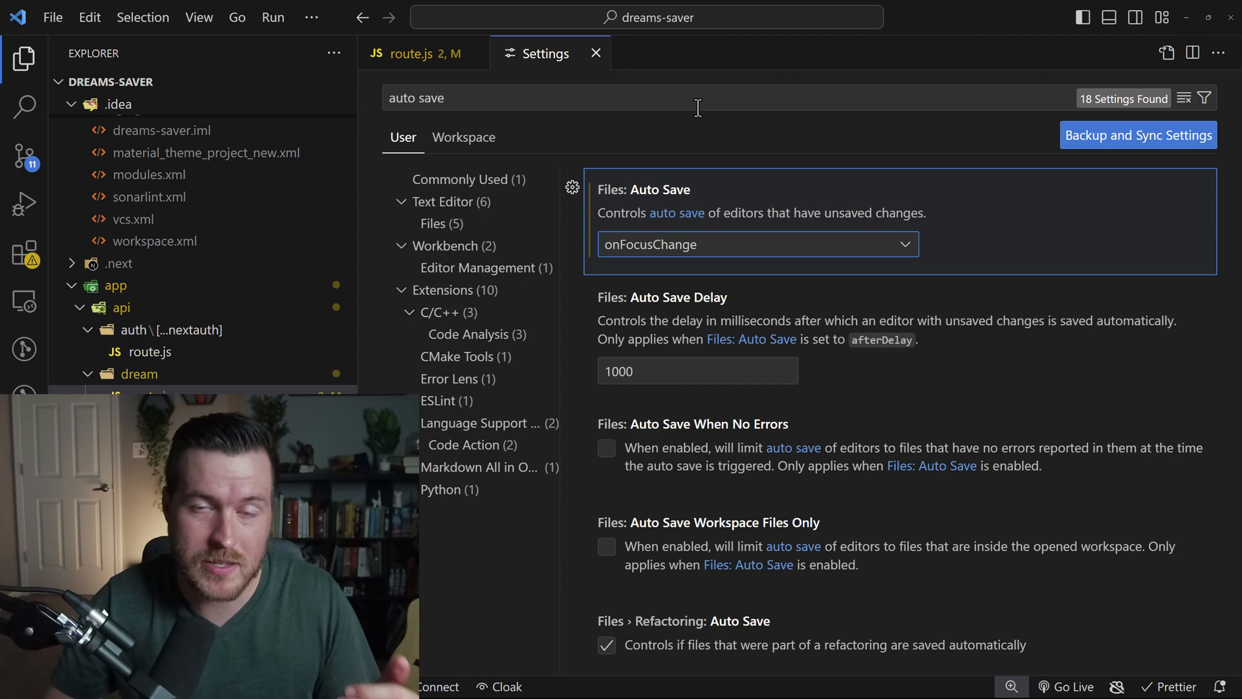
mouse_move(720, 81)
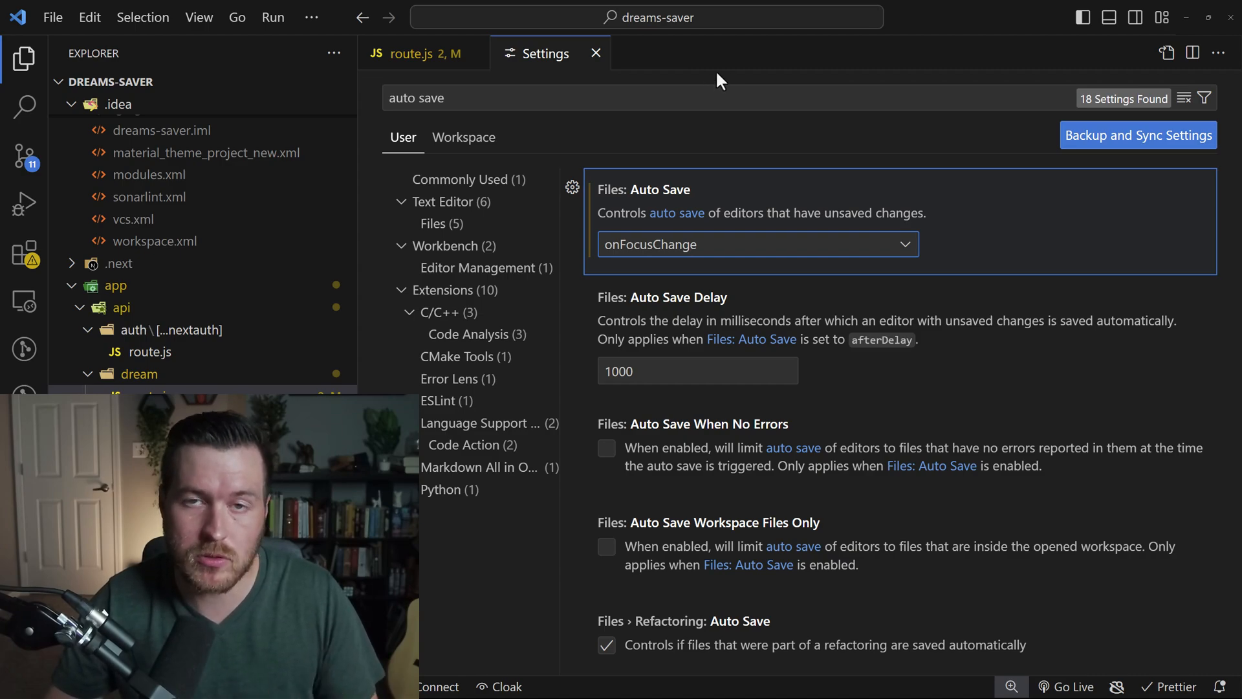
Change Files: Auto Save to onWindowChange
click(756, 244)
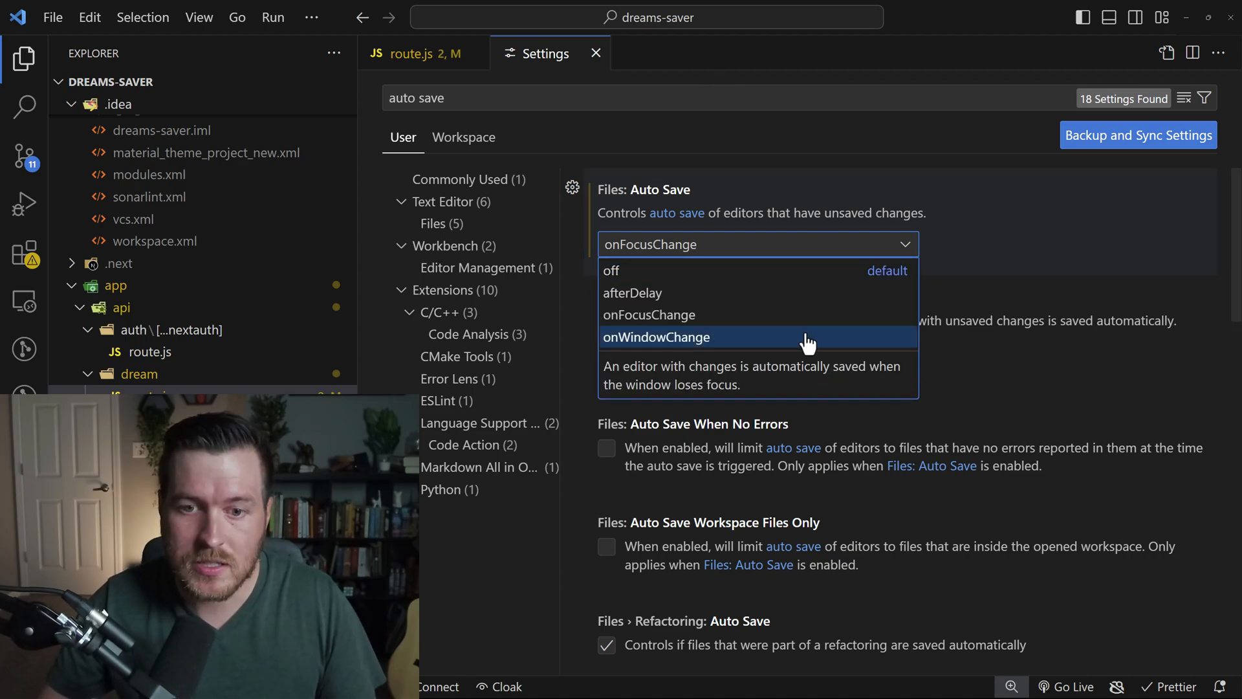
click(656, 336)
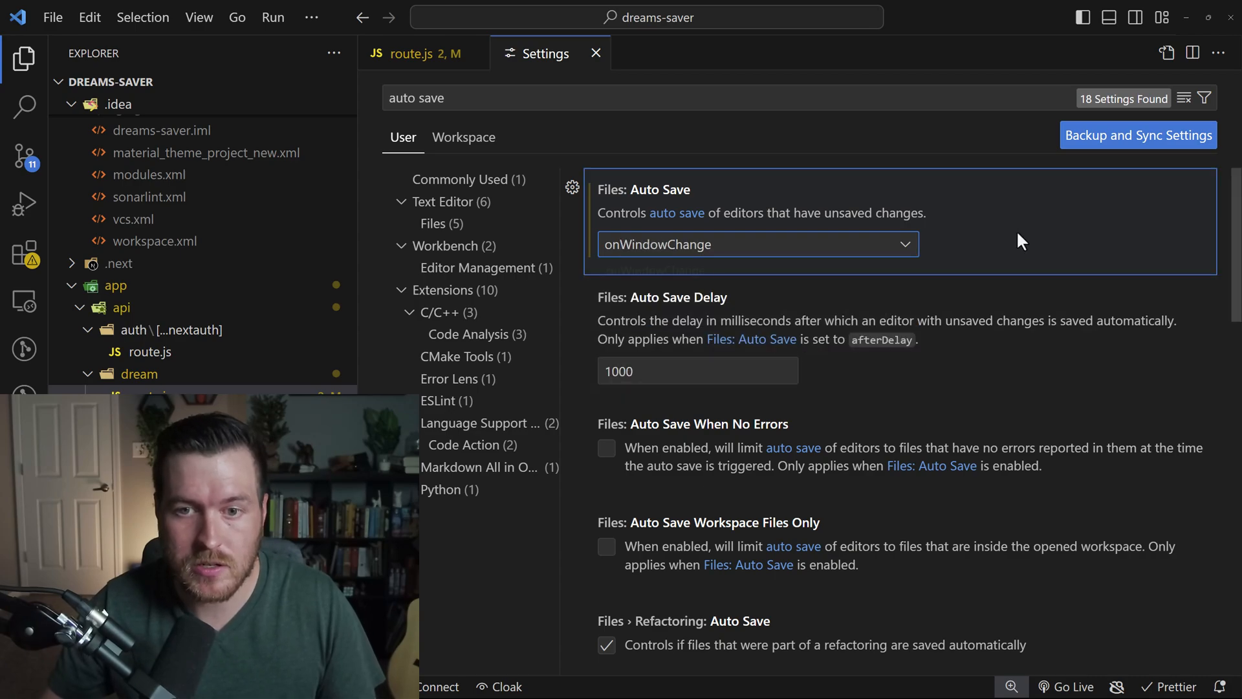
click(756, 243)
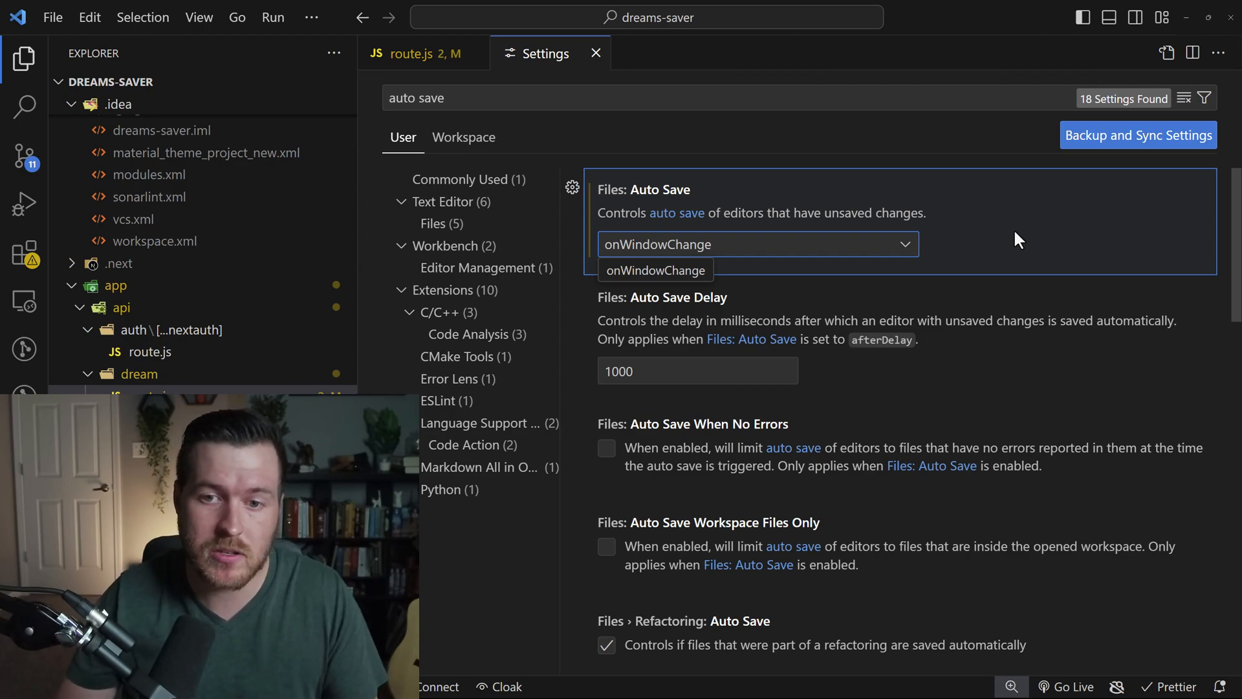
mouse_move(964, 243)
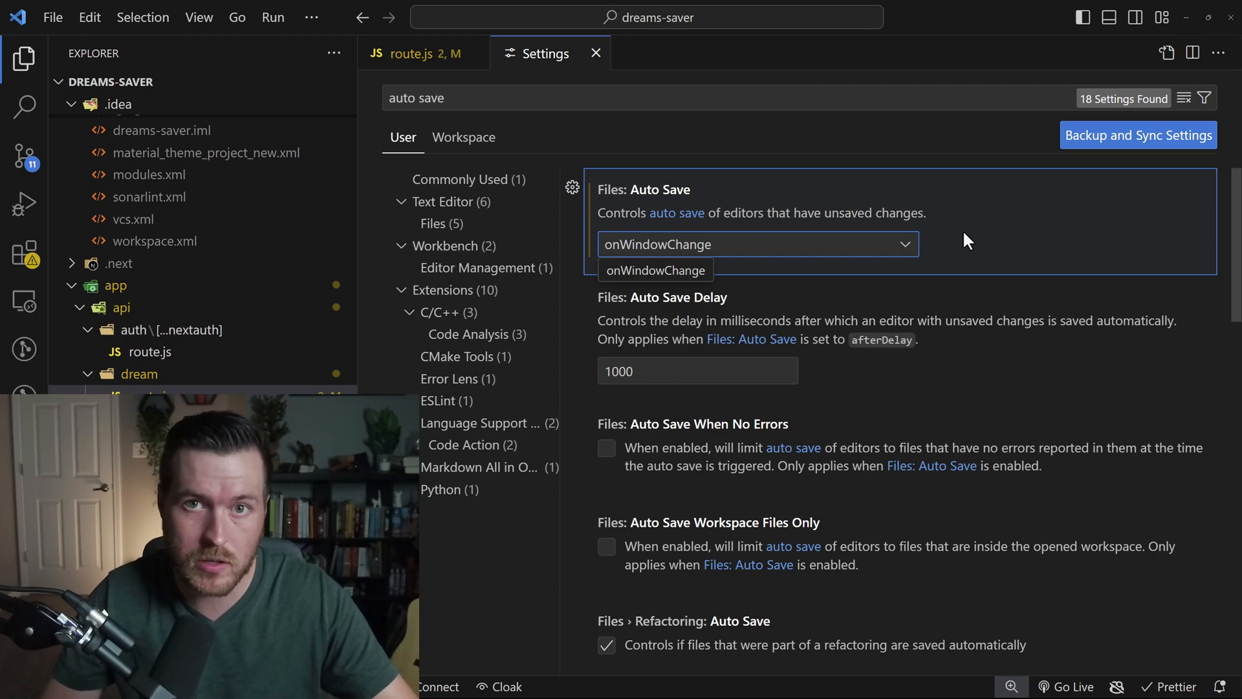
mouse_move(956, 264)
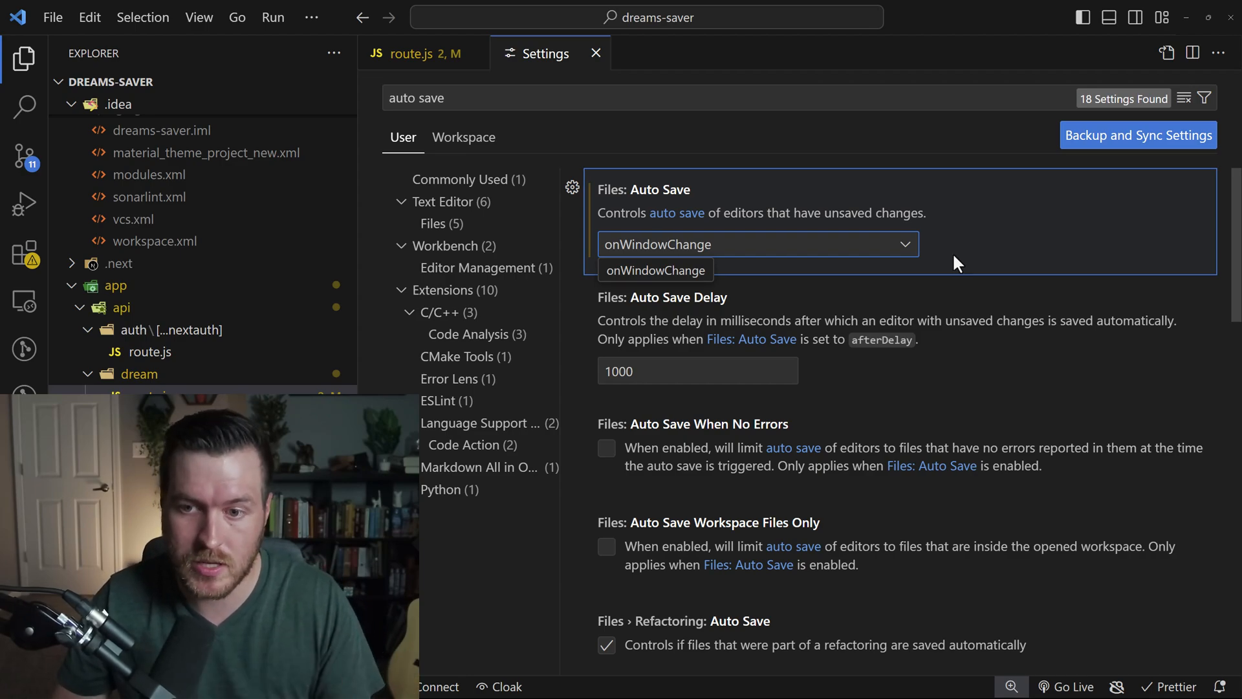
Open the Files: Auto Save dropdown to show off, afterDelay, onFocusChange and onWindowChange
click(655, 271)
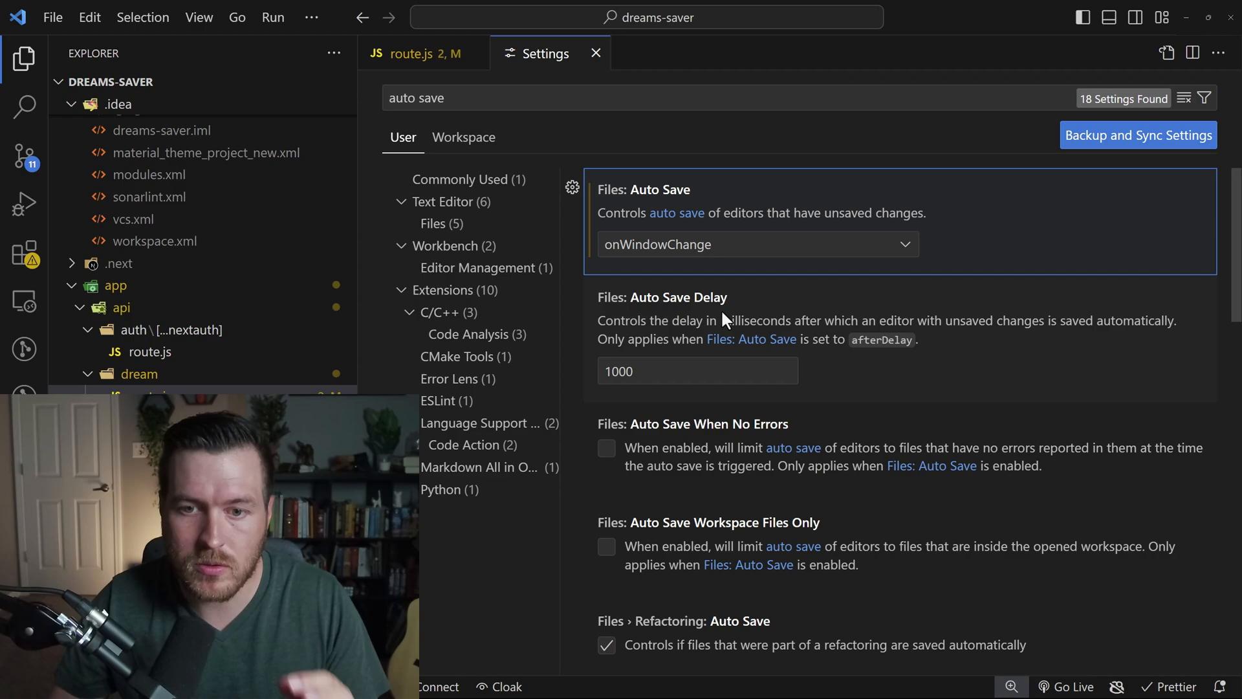
mouse_move(767, 315)
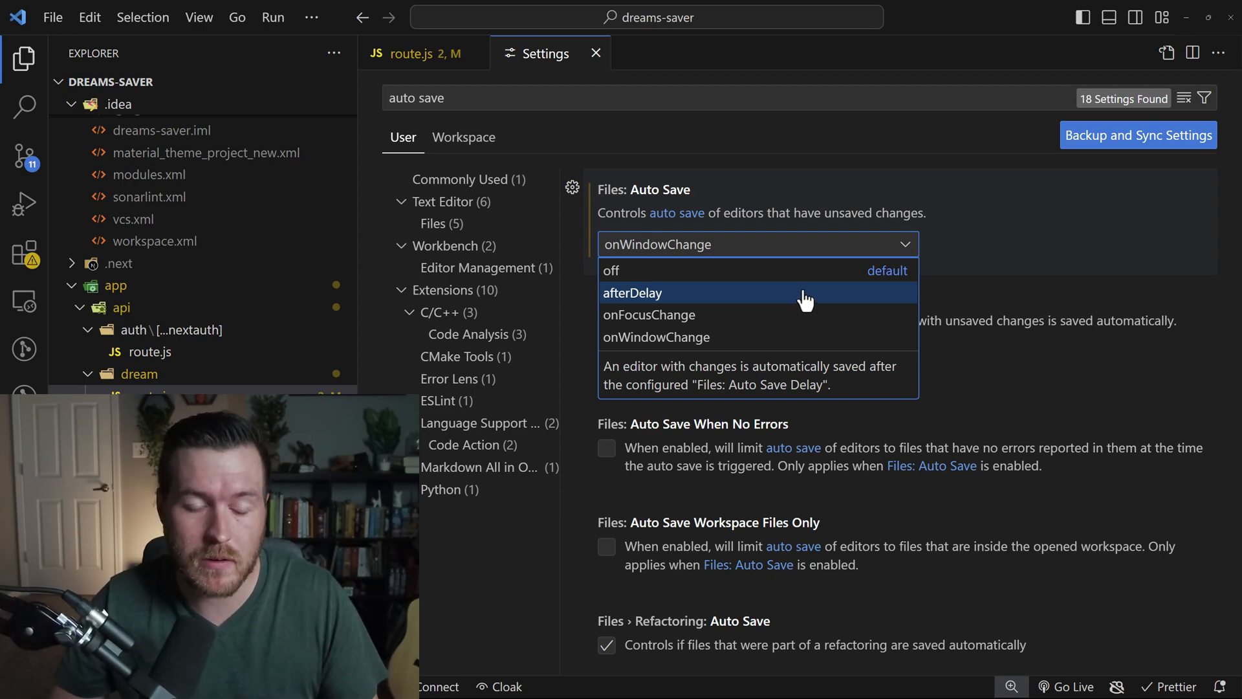
mouse_move(802, 301)
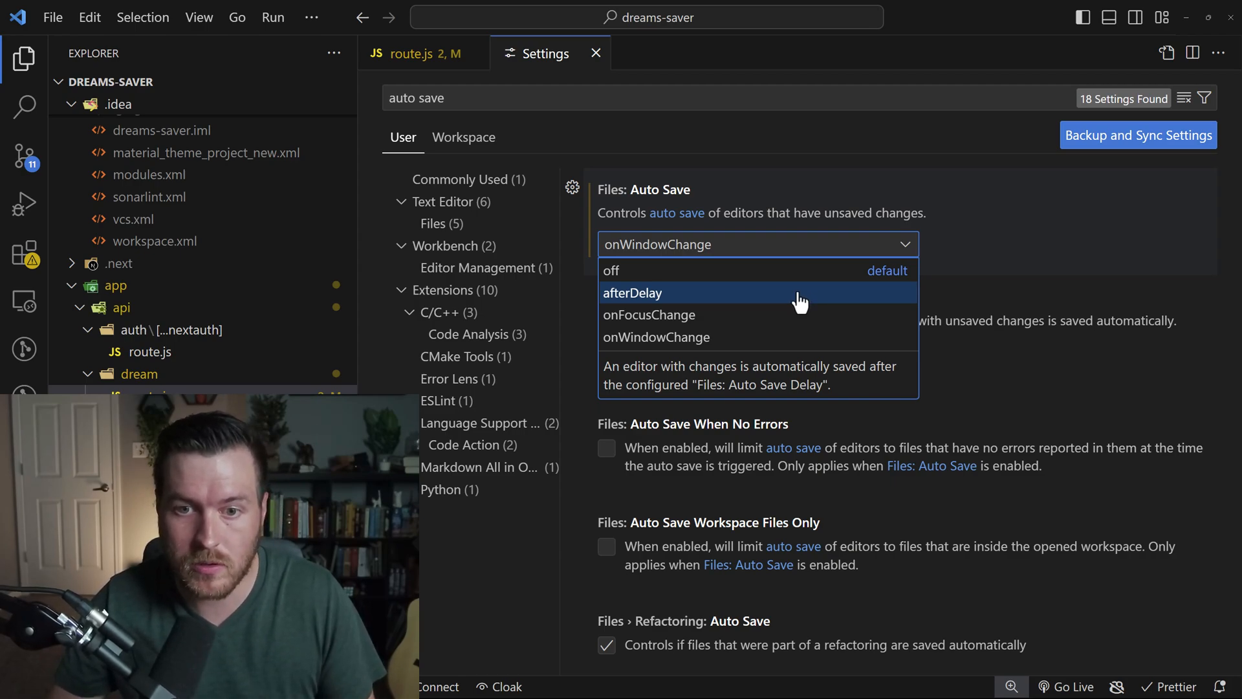
mouse_move(779, 325)
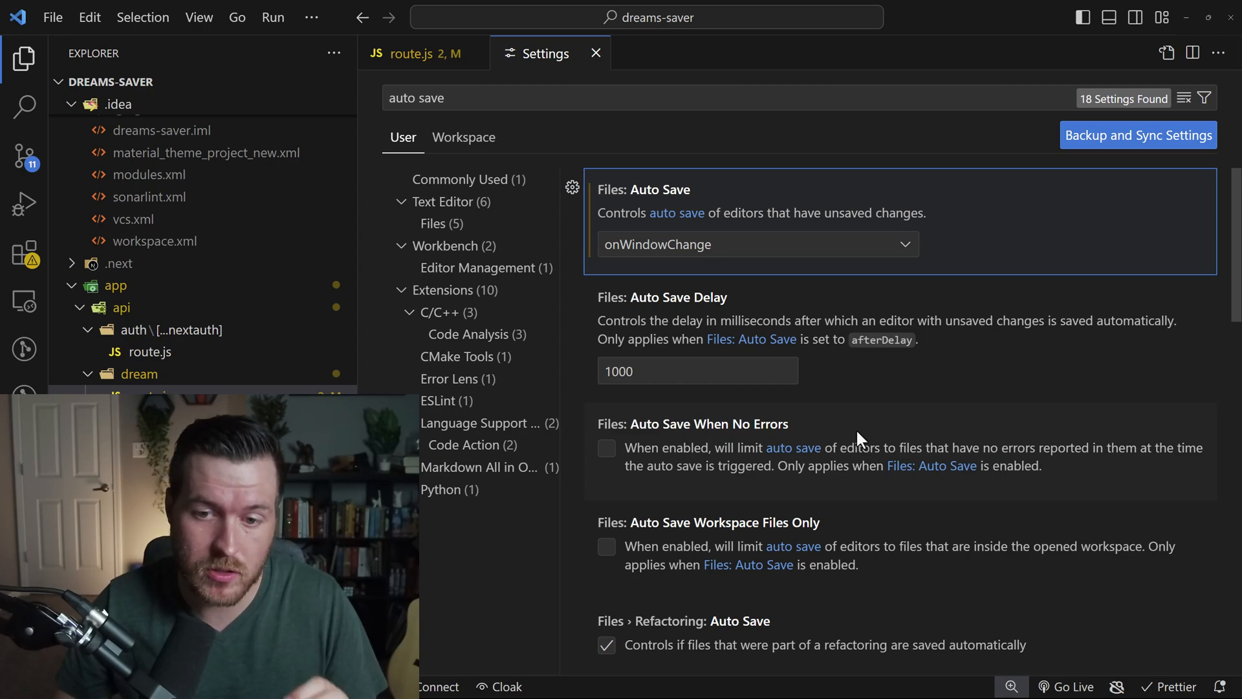
mouse_move(723, 460)
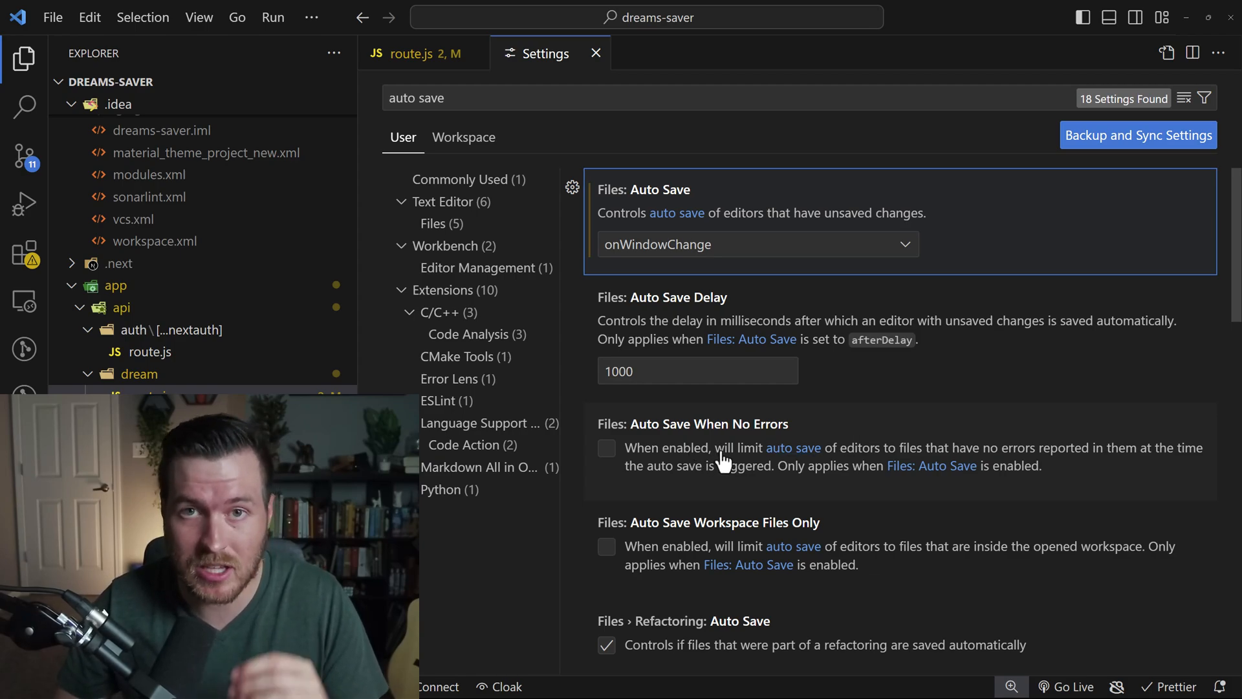
mouse_move(863, 431)
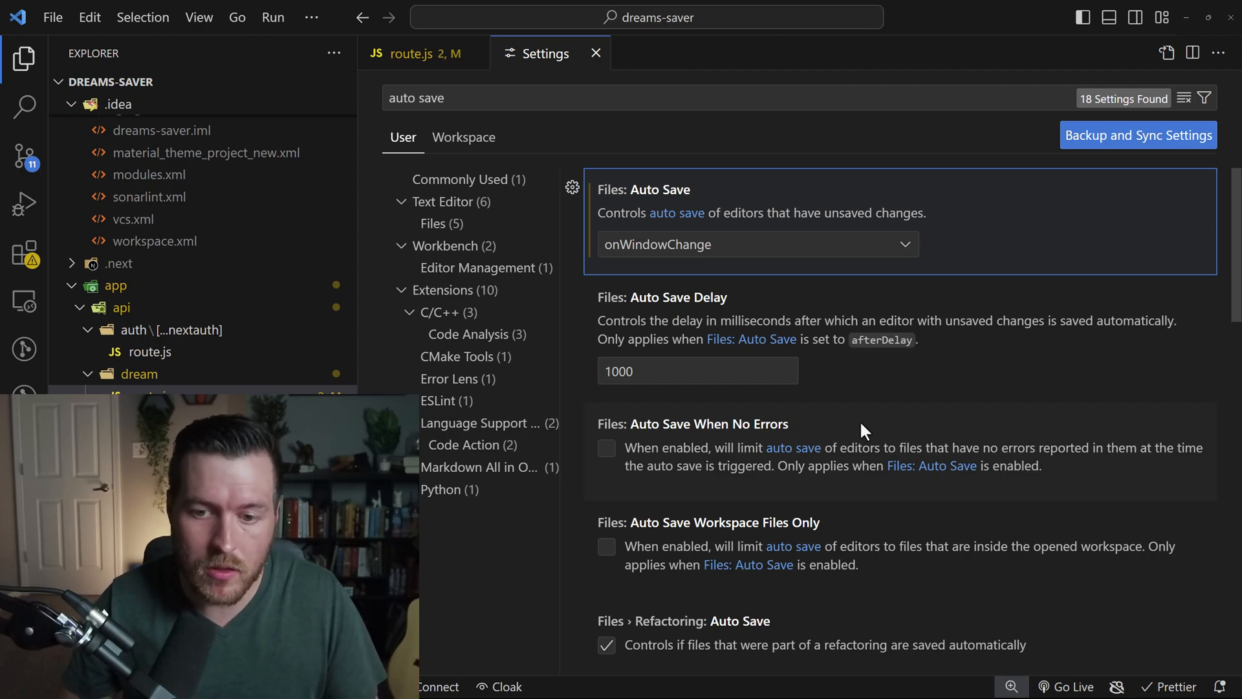
mouse_move(832, 430)
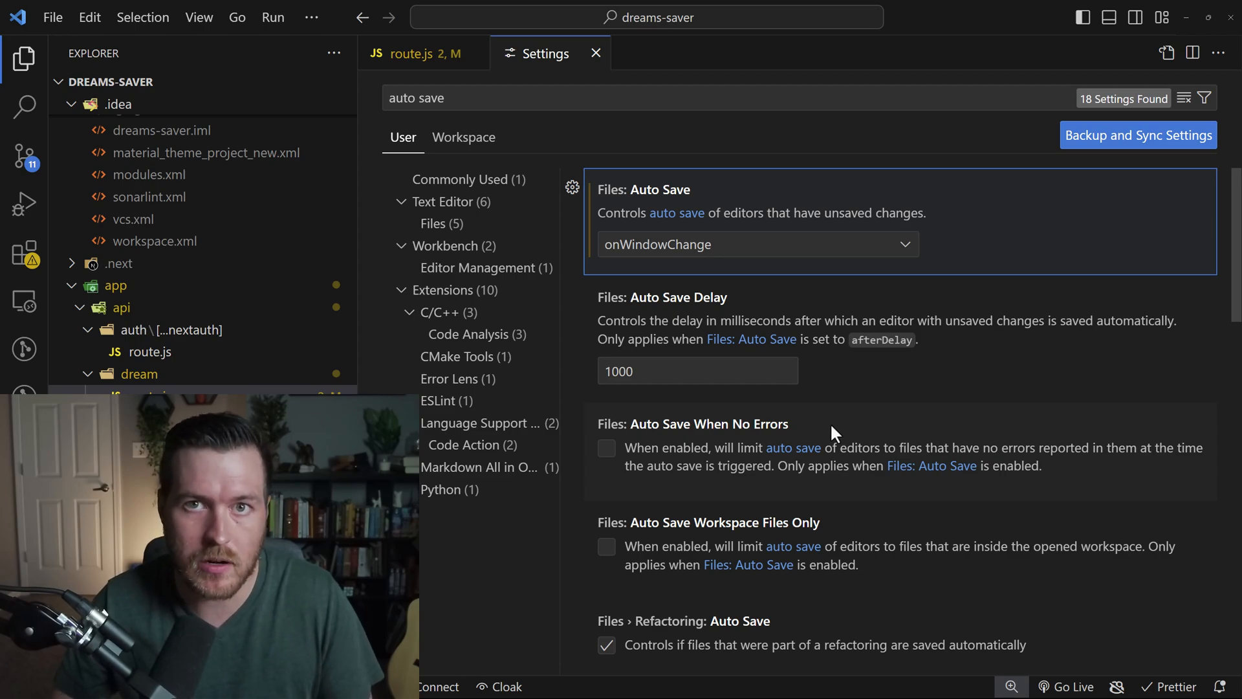
mouse_move(893, 549)
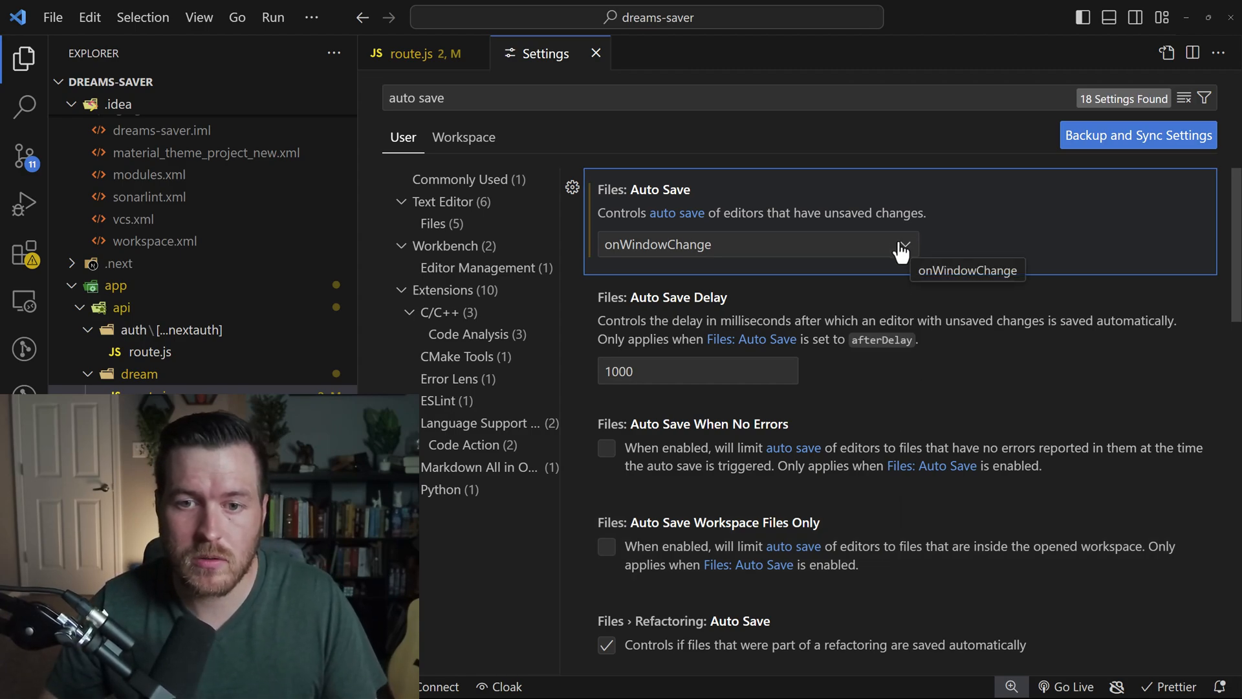
Open the Files: Auto Save dropdown and pick afterDelay
click(966, 269)
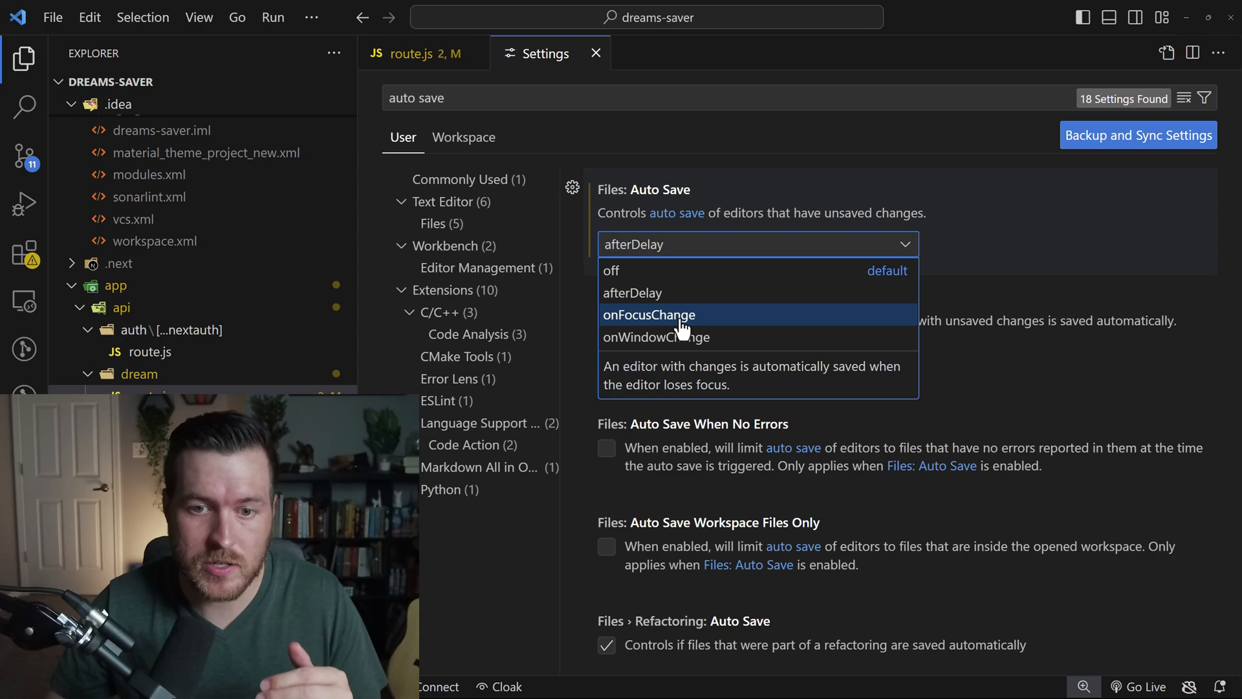
Pick onFocusChange, edit route.js, then focus the Search view to trigger saving
click(416, 53)
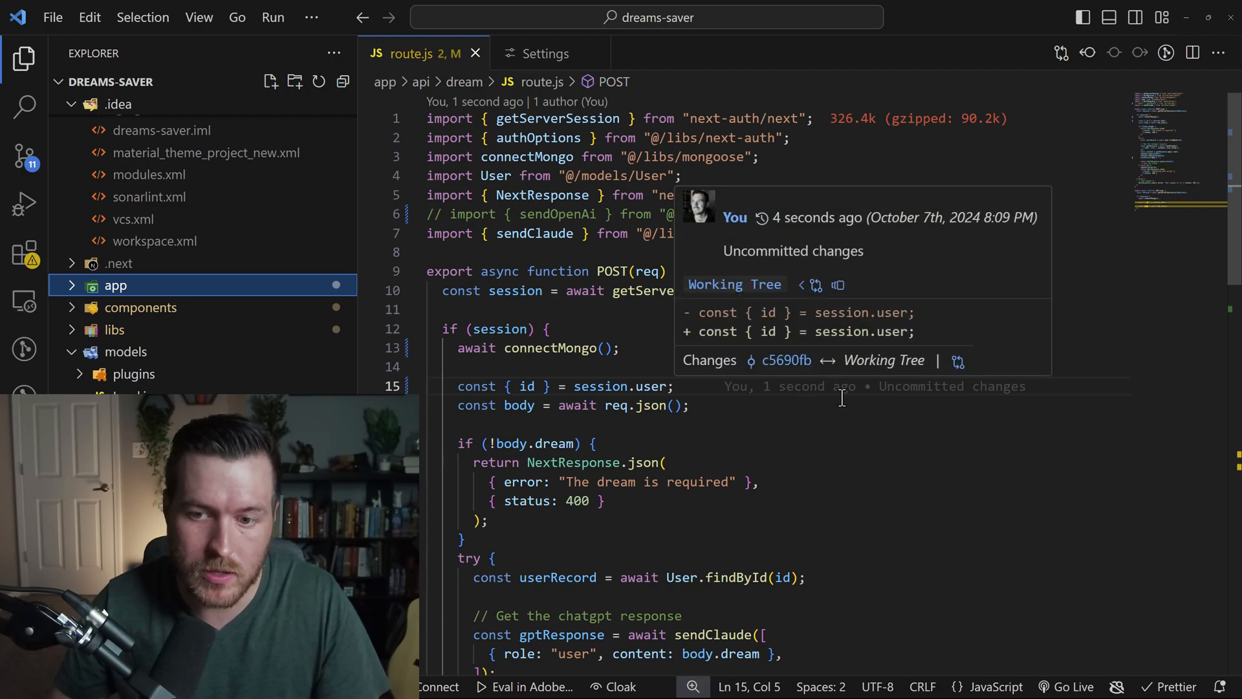
mouse_move(612, 365)
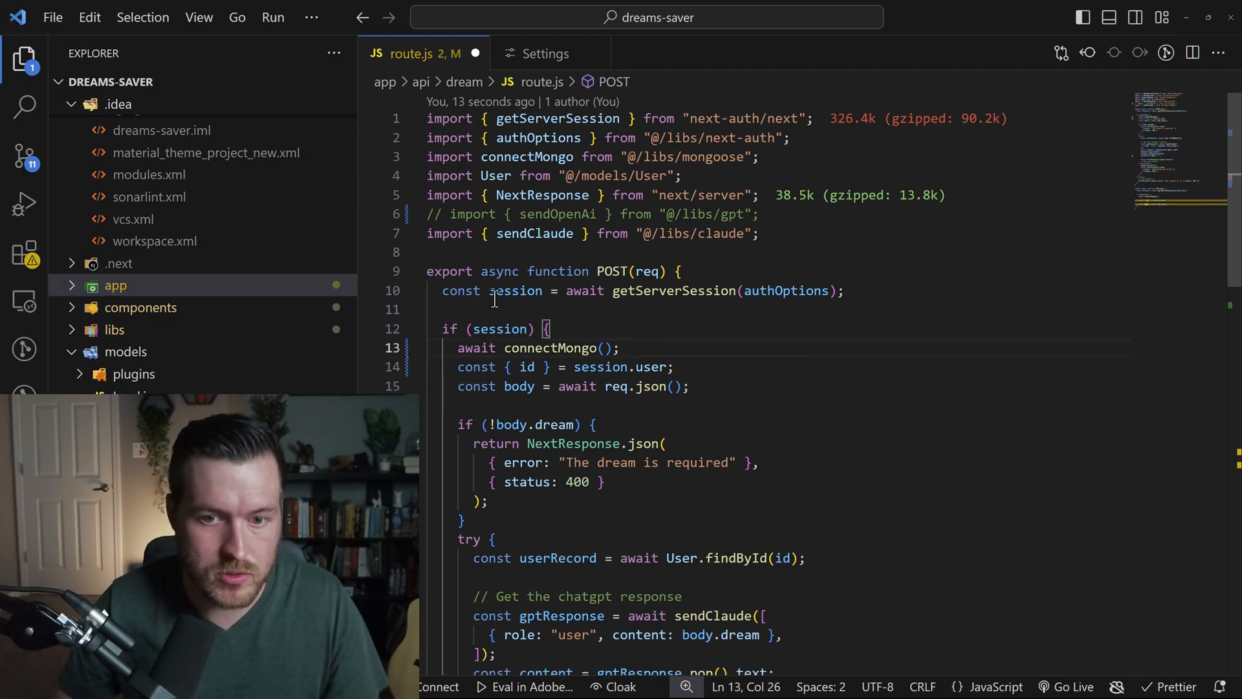
mouse_move(24, 107)
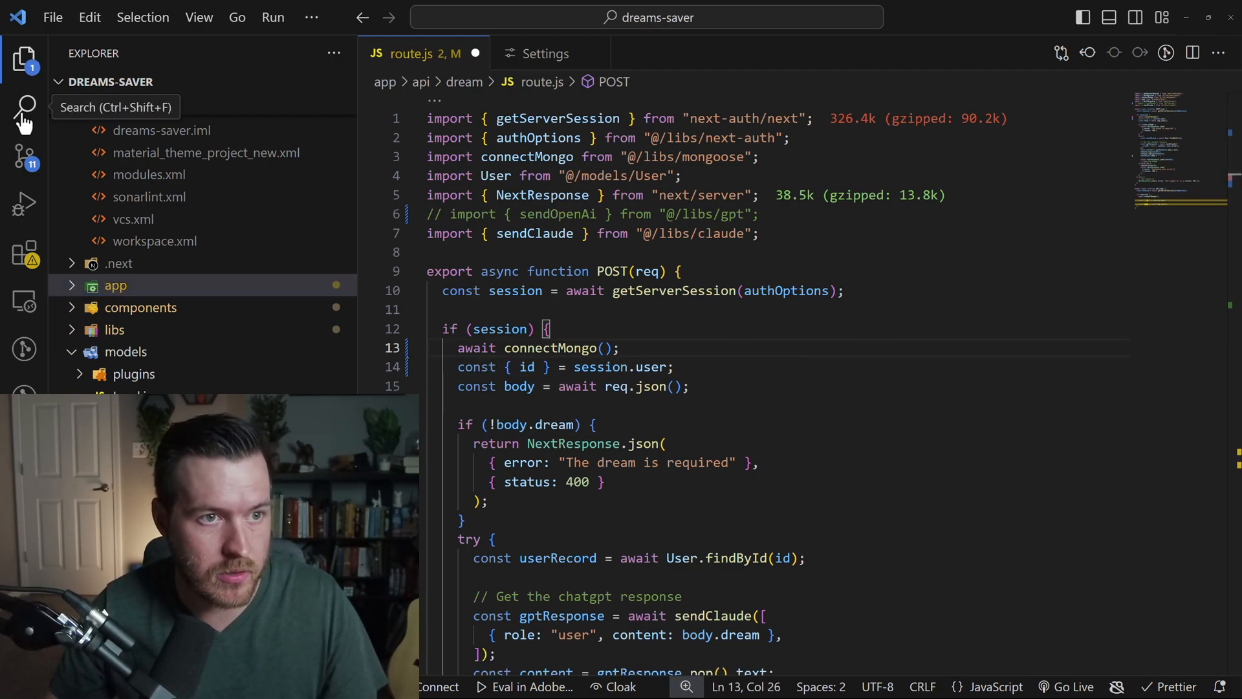
click(25, 106)
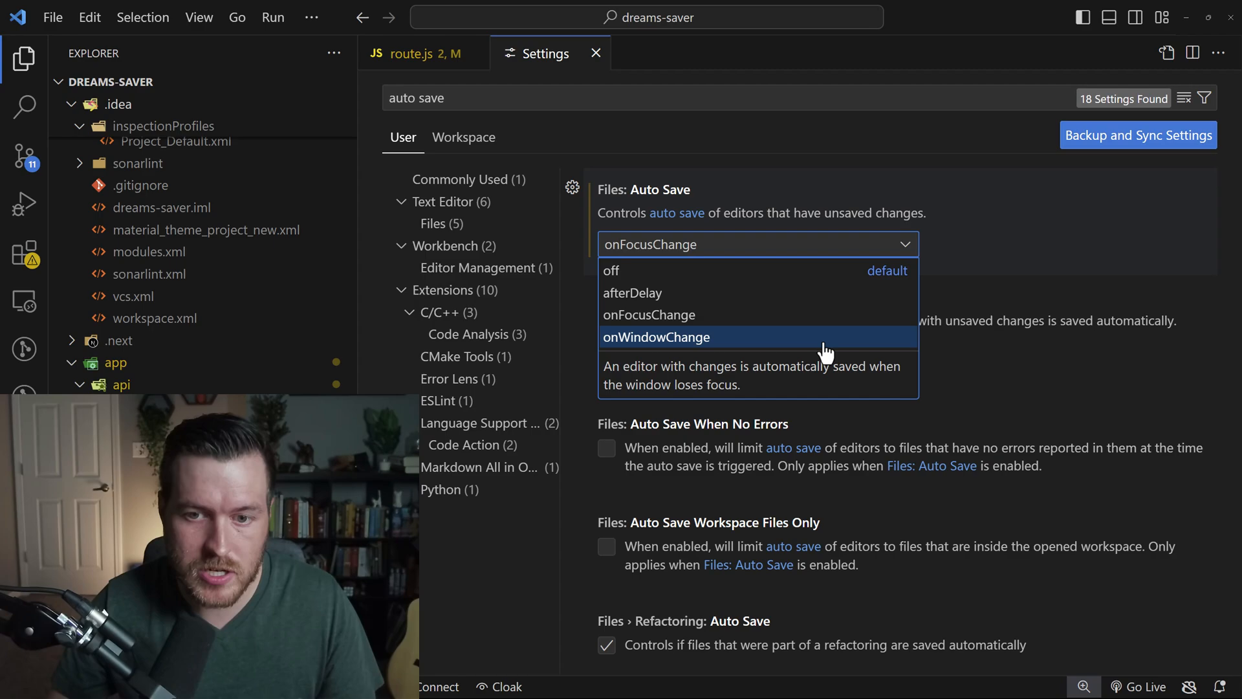
Pick onWindowChange so route.js edits stay unsaved until the window loses focus
click(416, 53)
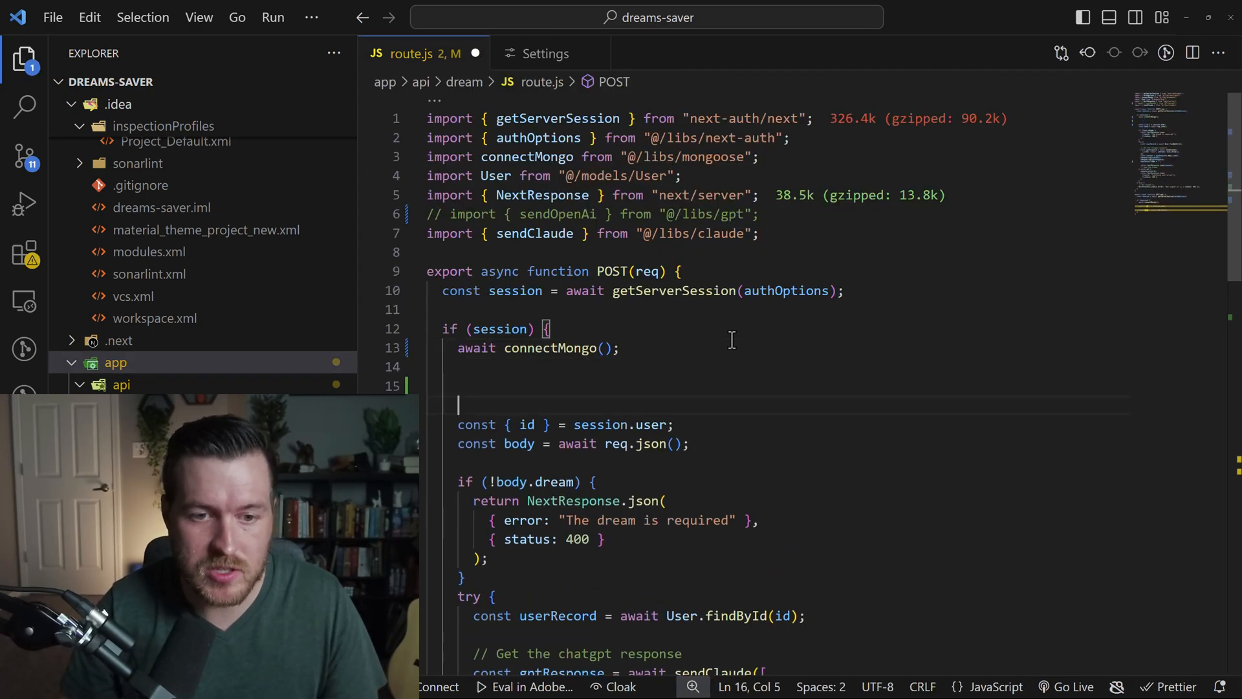
mouse_move(148, 379)
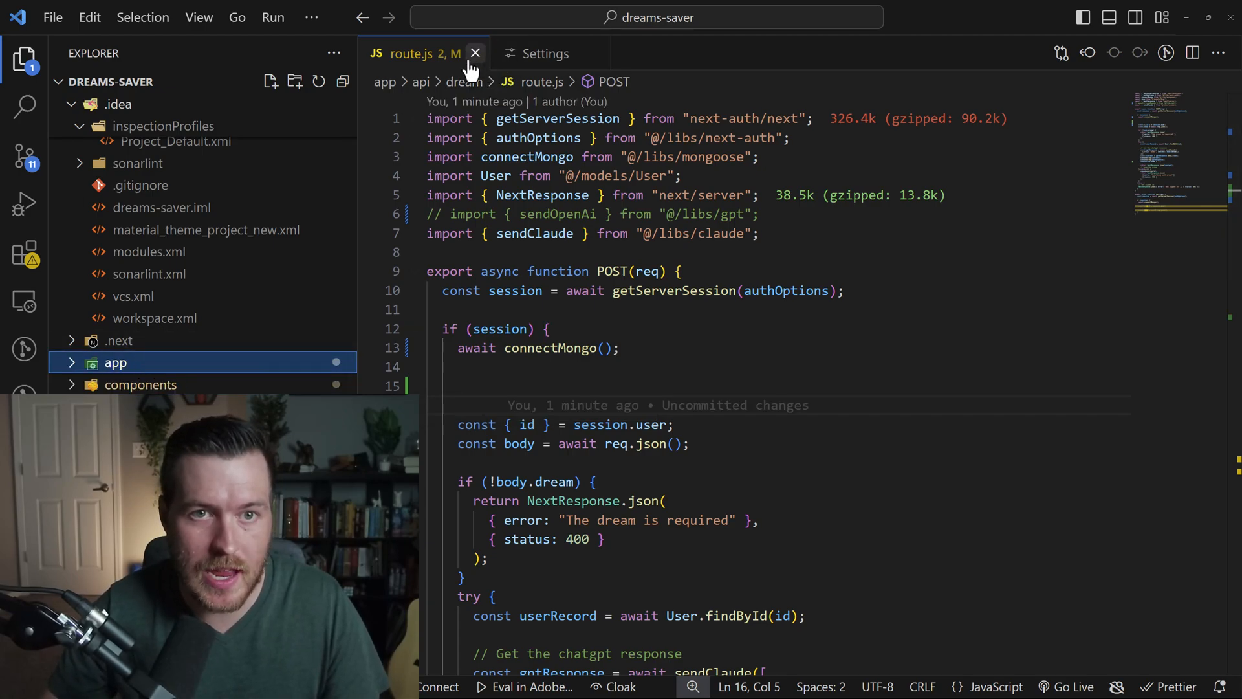
mouse_move(474, 67)
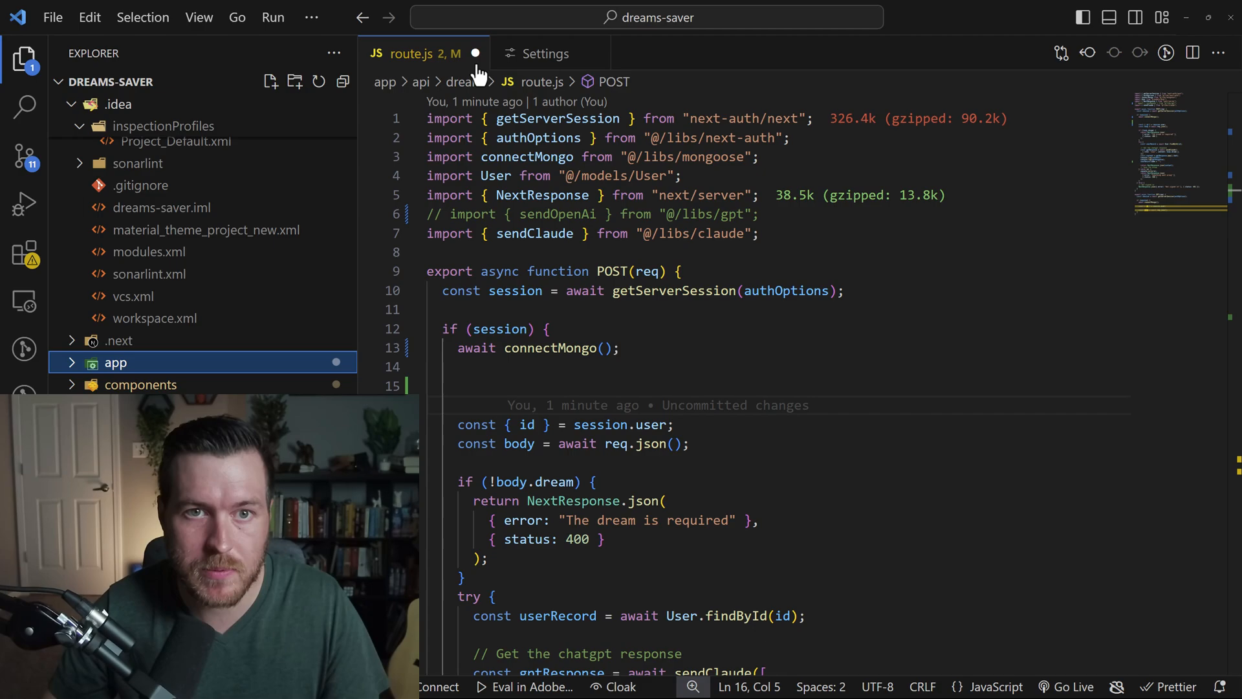
mouse_move(516, 151)
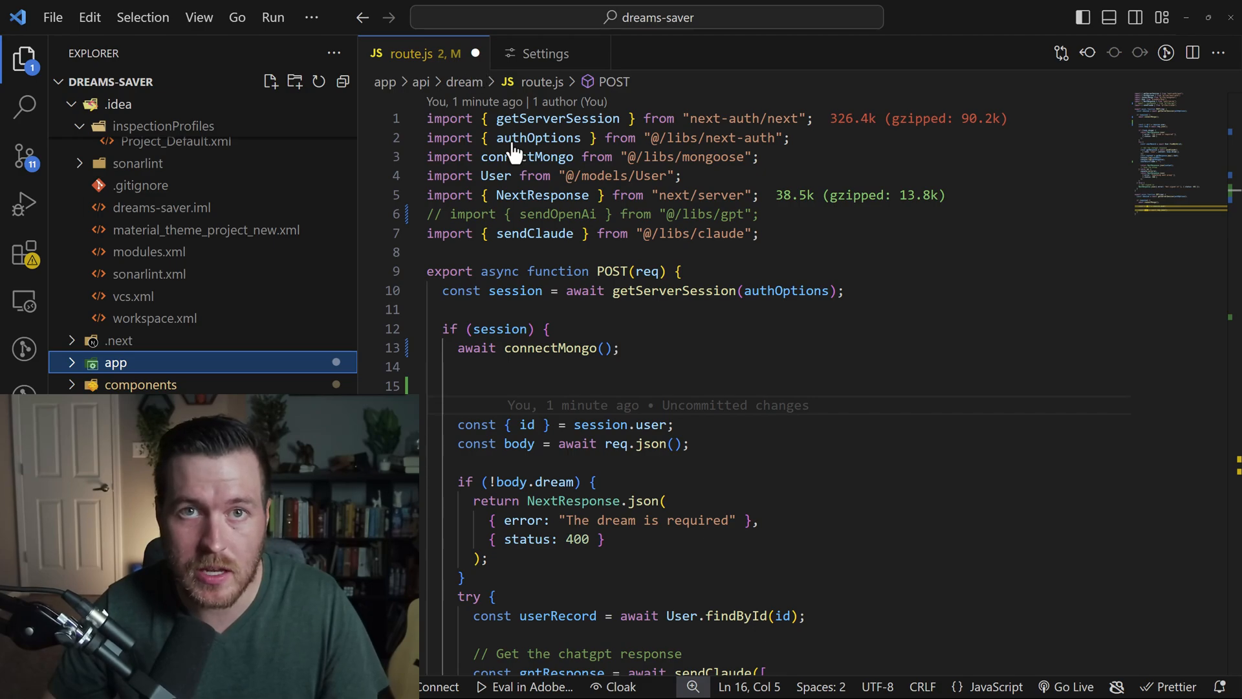
mouse_move(174, 373)
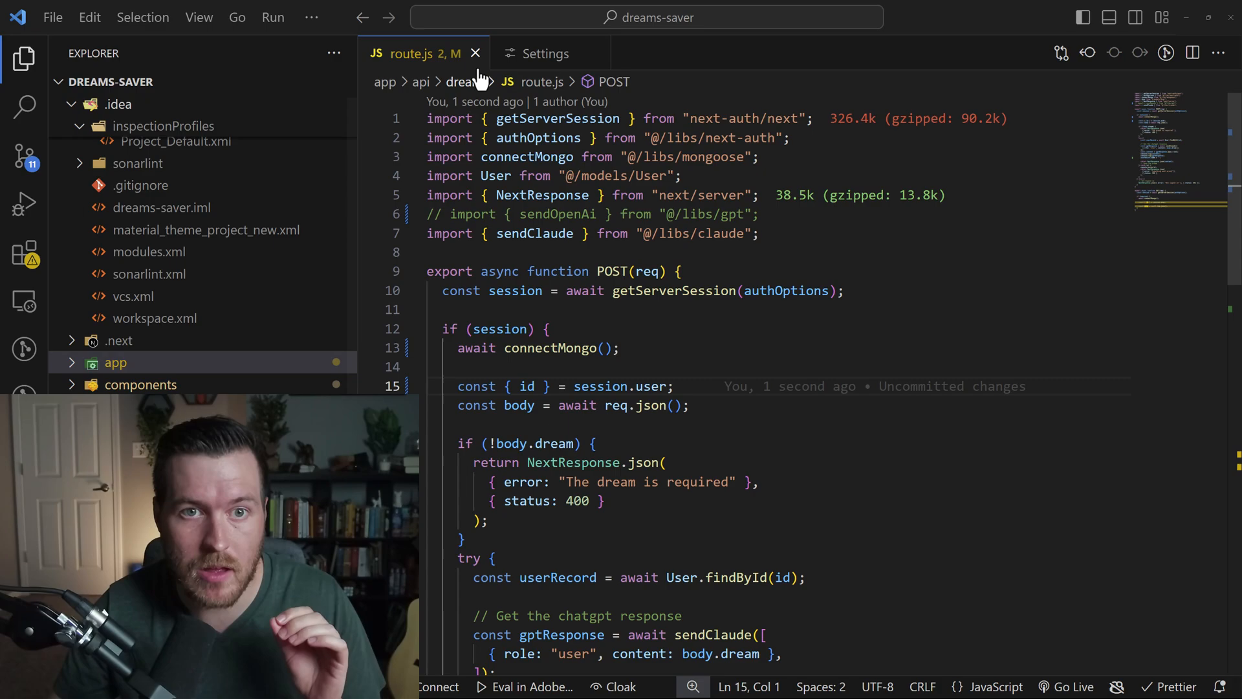
mouse_move(731, 423)
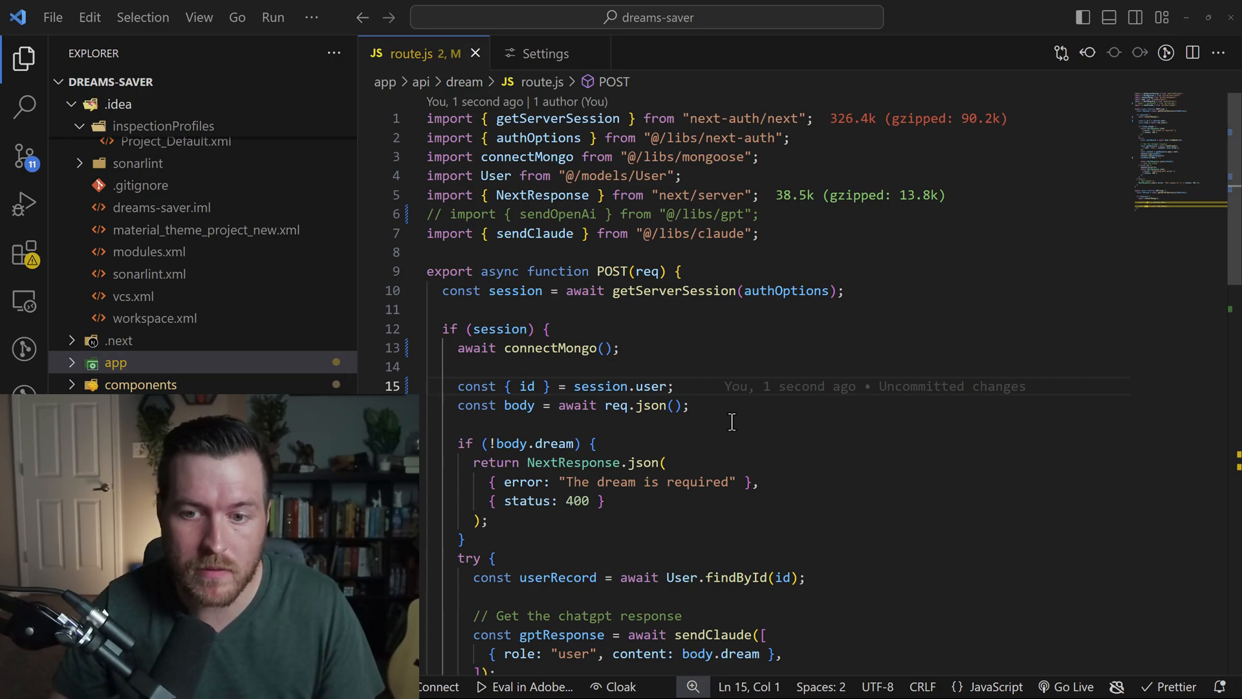
mouse_move(685, 372)
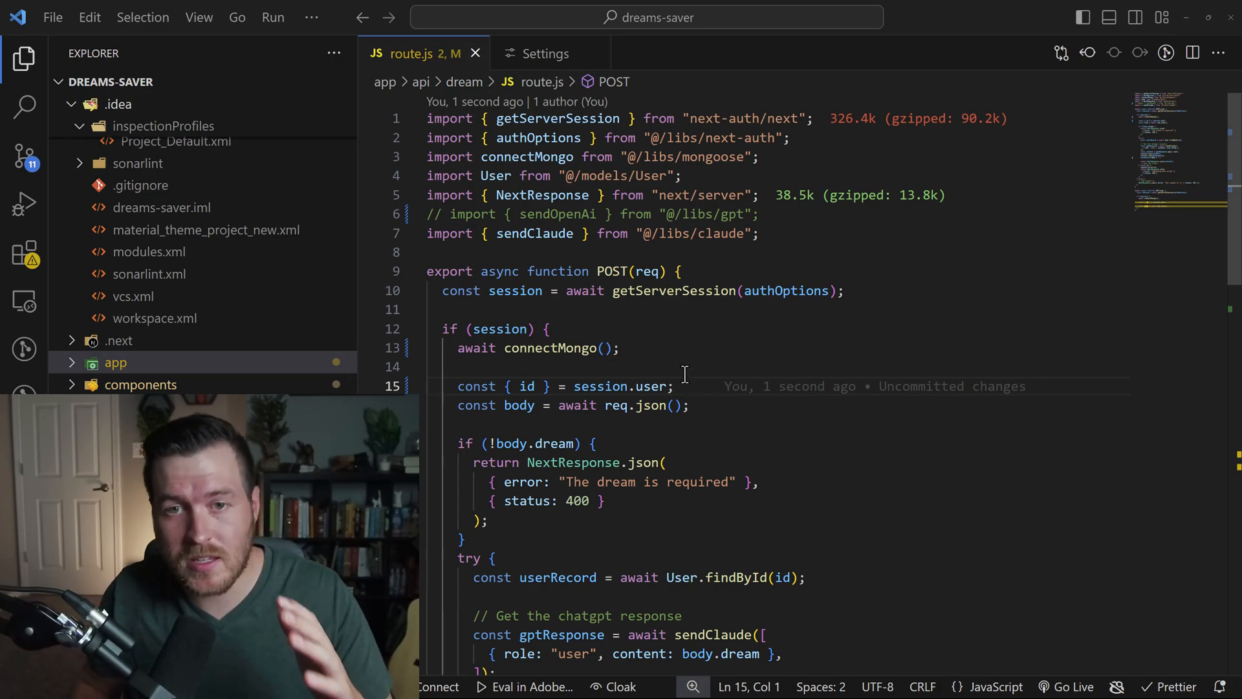